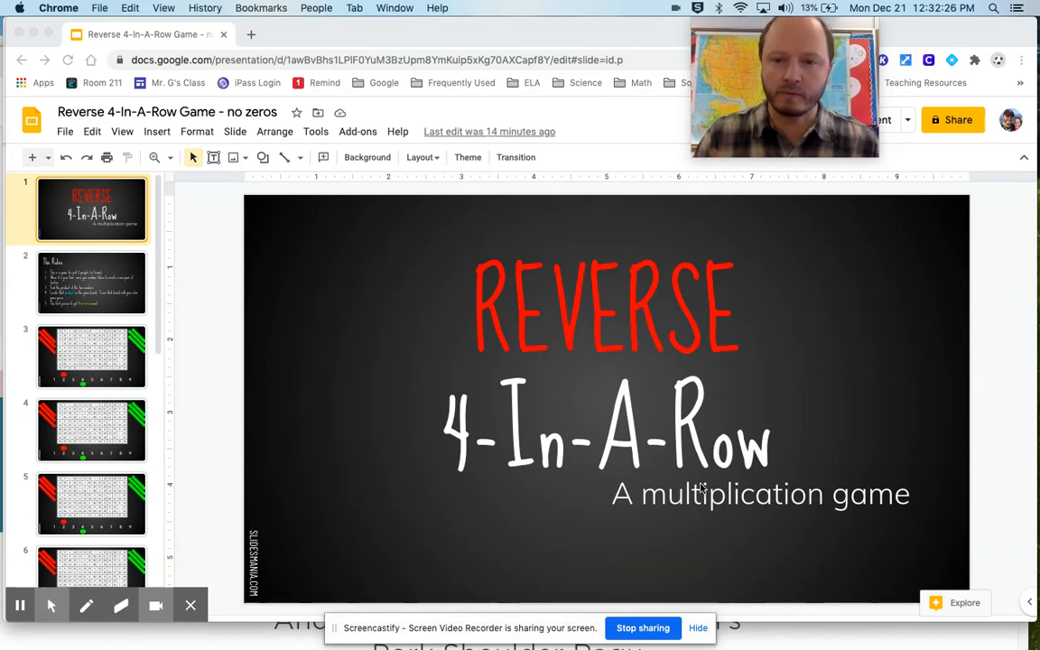
mouse_move(57, 316)
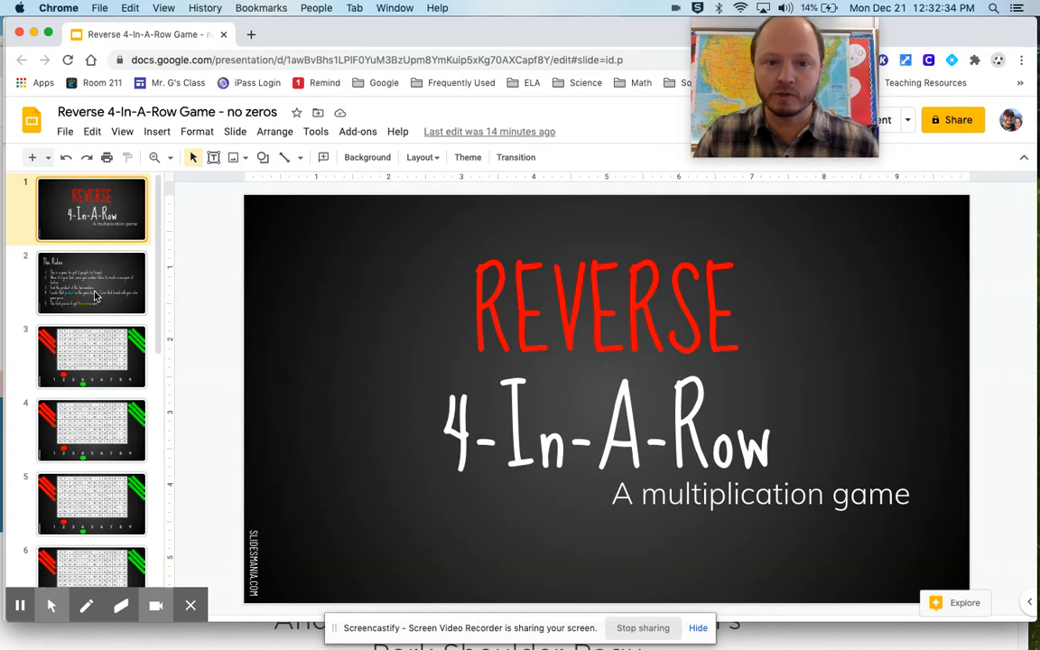
mouse_move(420, 315)
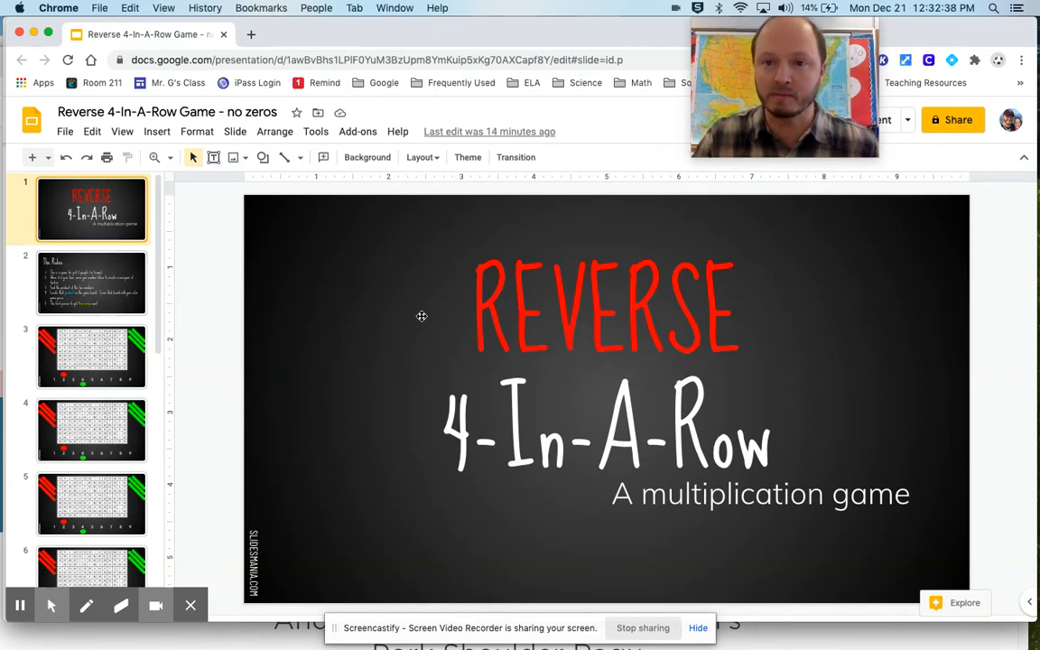
mouse_move(336, 338)
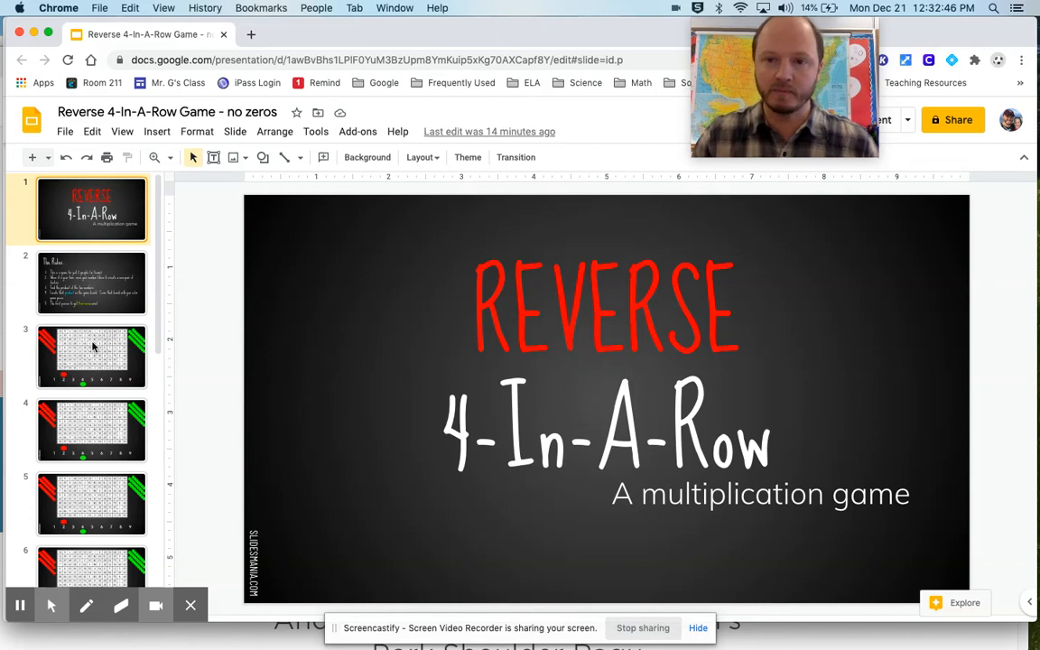
mouse_move(464, 463)
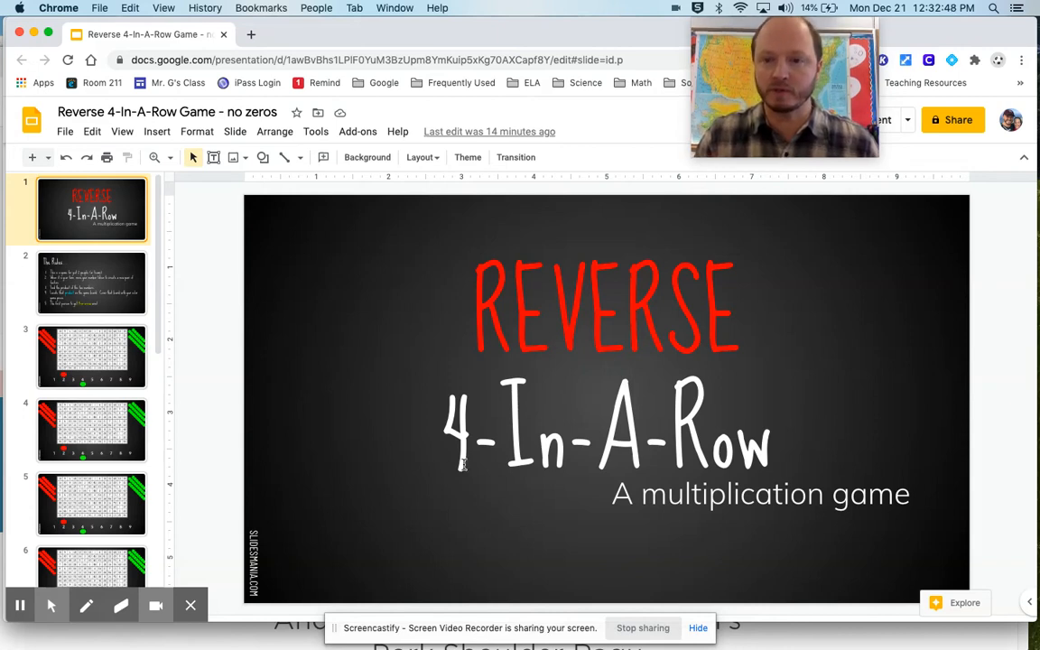
mouse_move(345, 465)
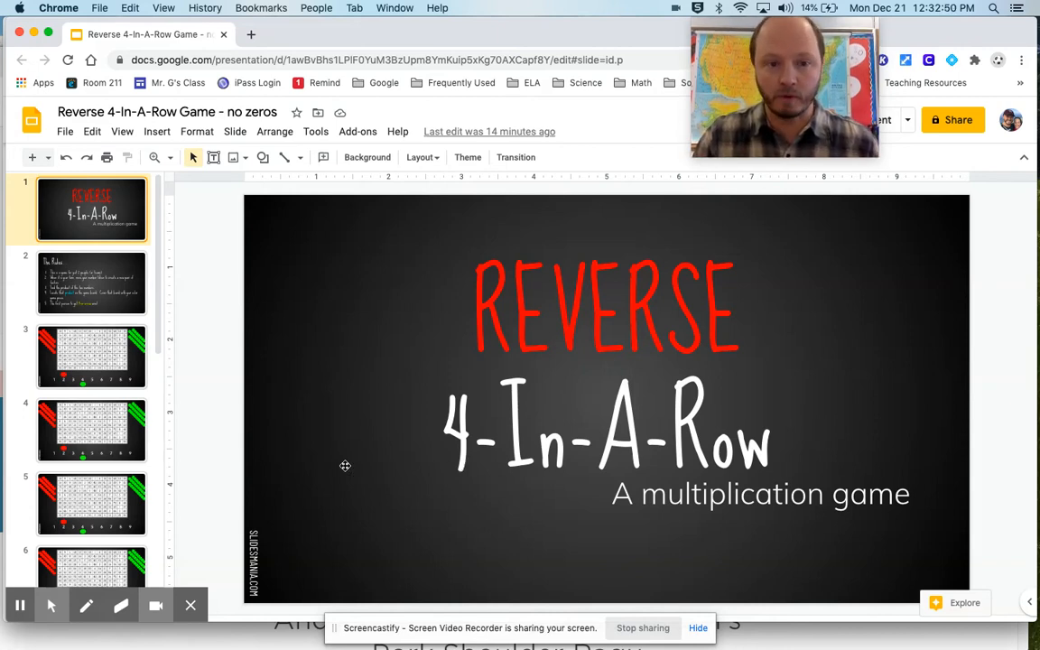
- Open slide 3, the game board with red above 2 and green below 4
left_click(91, 357)
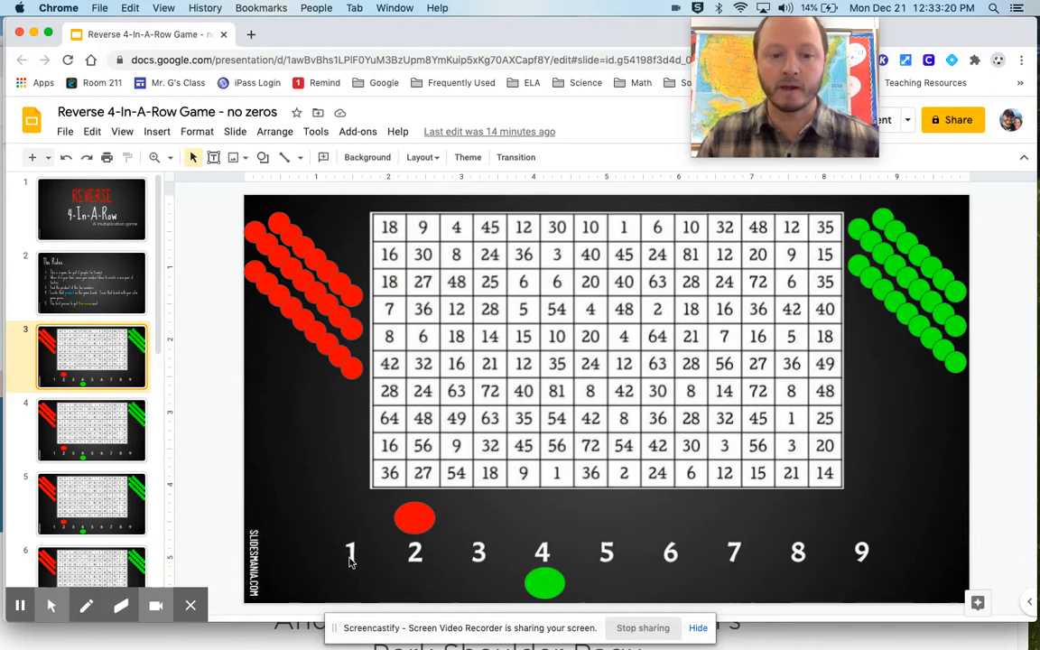
mouse_move(864, 557)
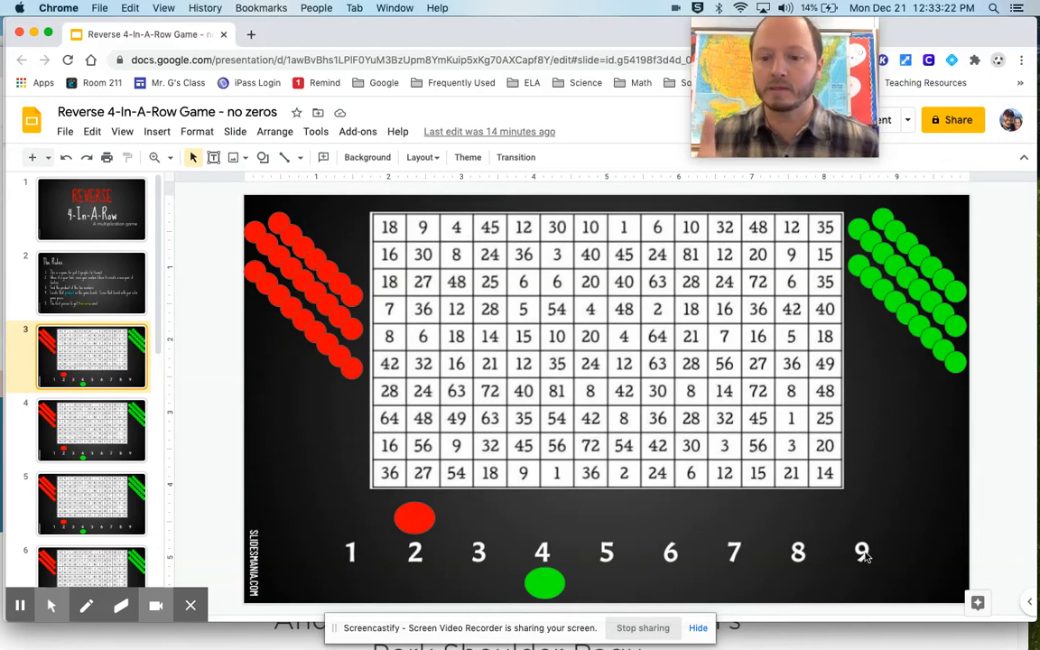
mouse_move(738, 548)
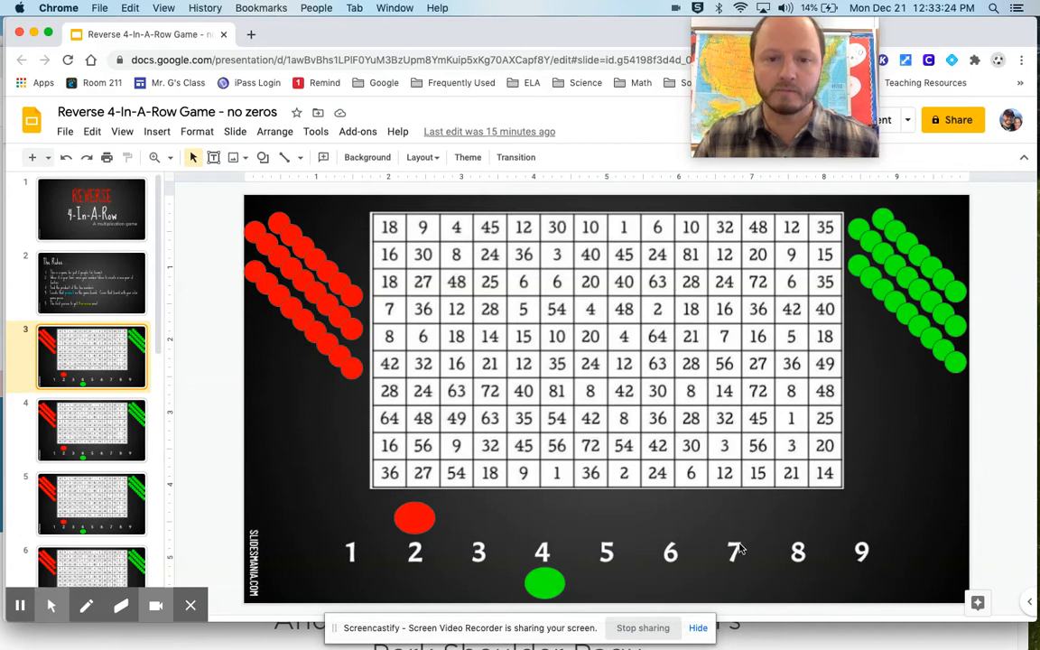
mouse_move(609, 537)
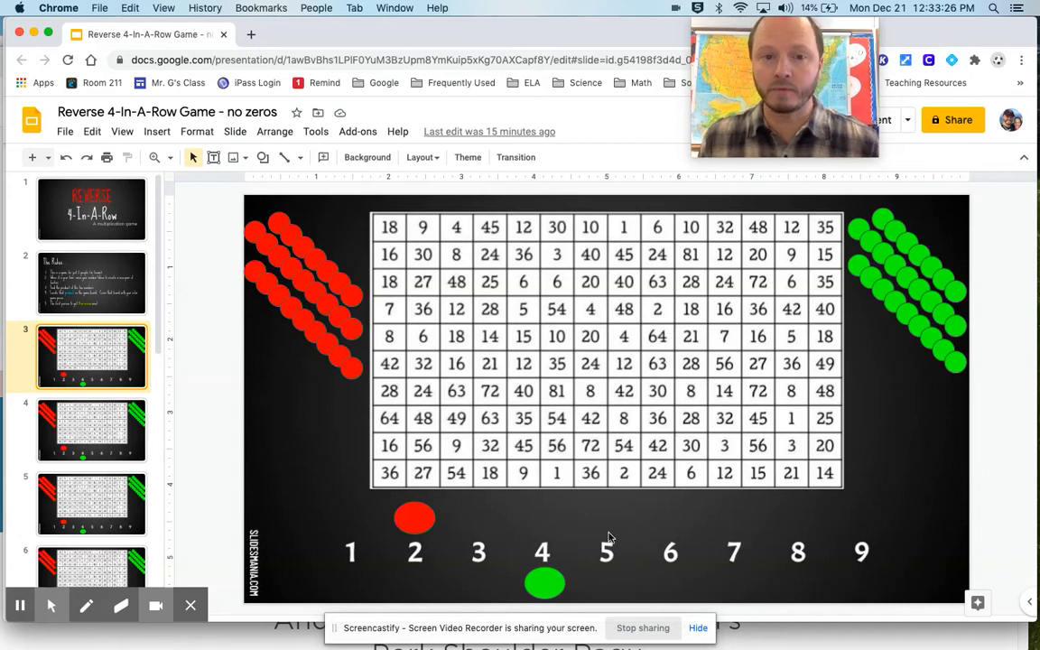
mouse_move(354, 371)
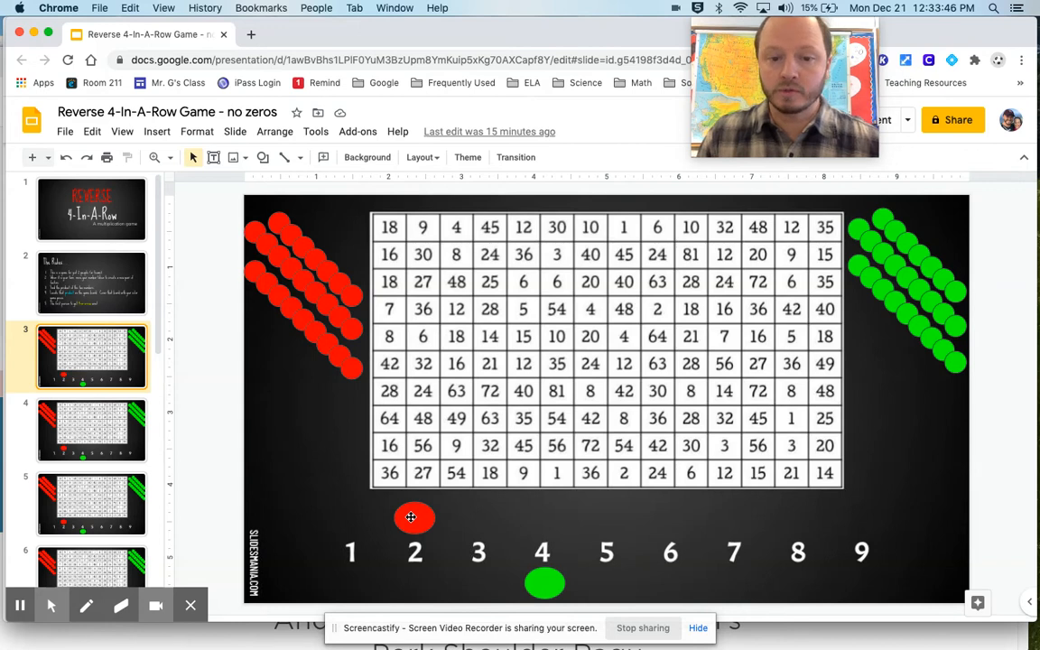
- Drag the red counter along the number line from 2 to 6
left_click_drag(414, 517, 678, 522)
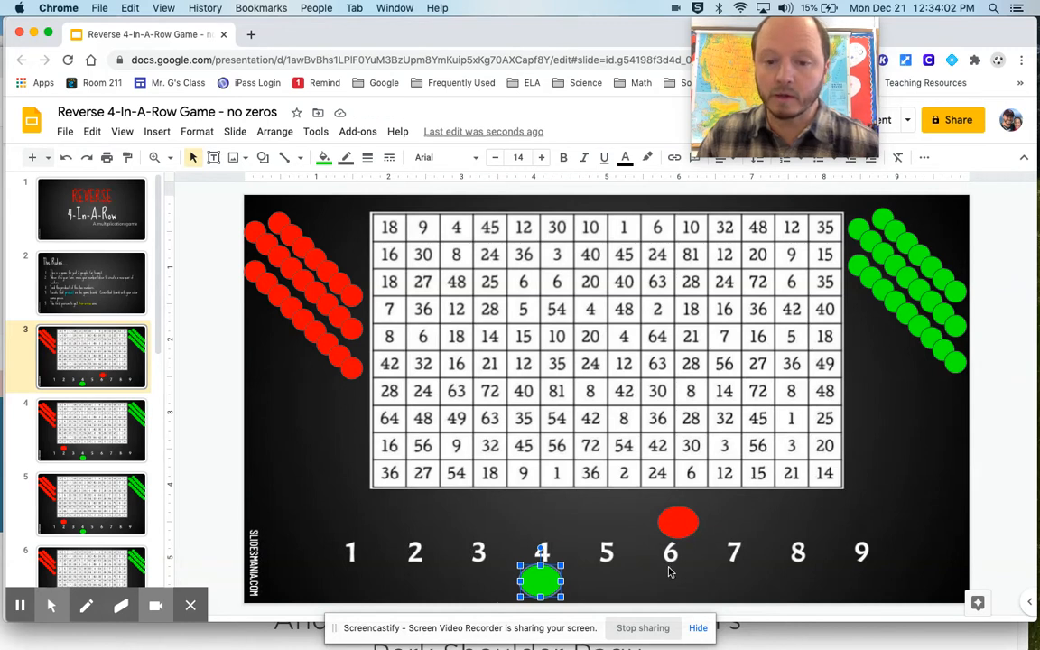
mouse_move(494, 571)
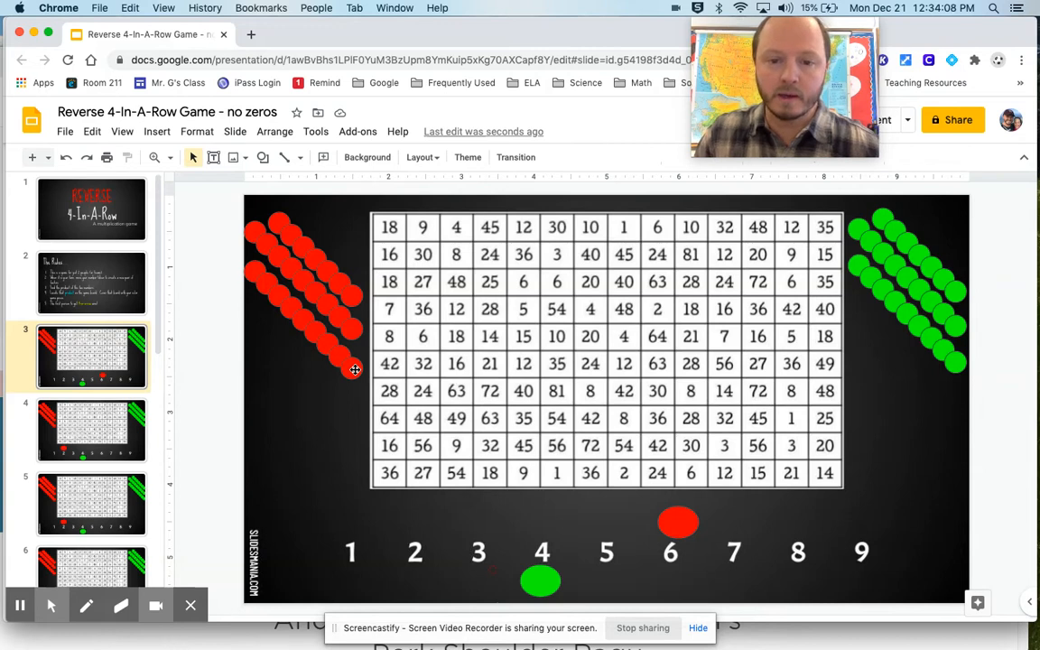
- Take a red token from the left pile to claim the 24 cell (6×4)
left_click(352, 365)
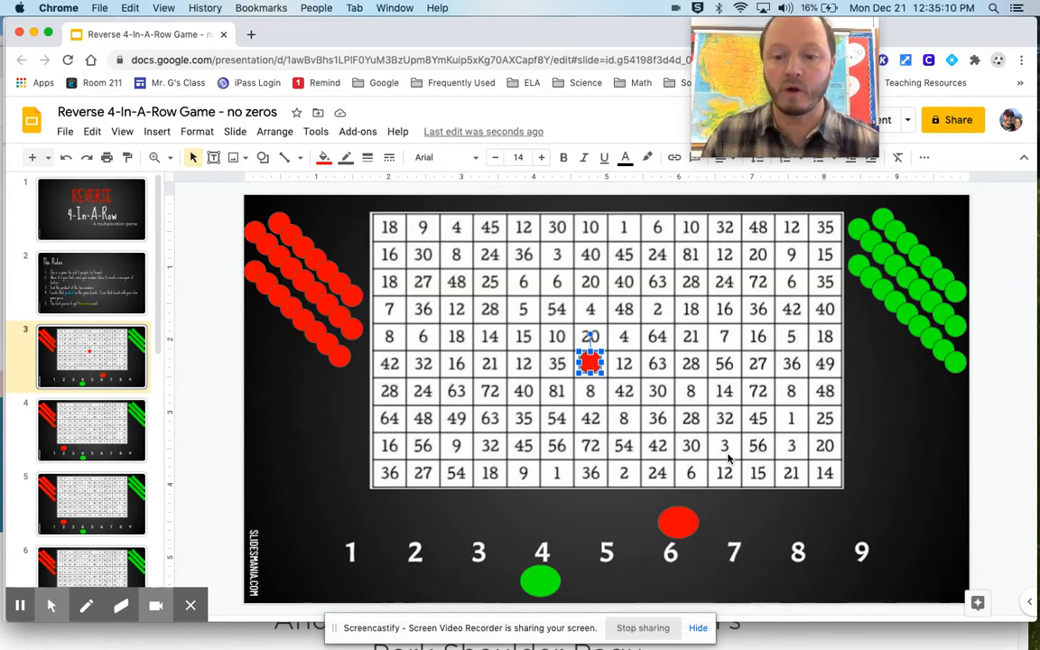
mouse_move(668, 494)
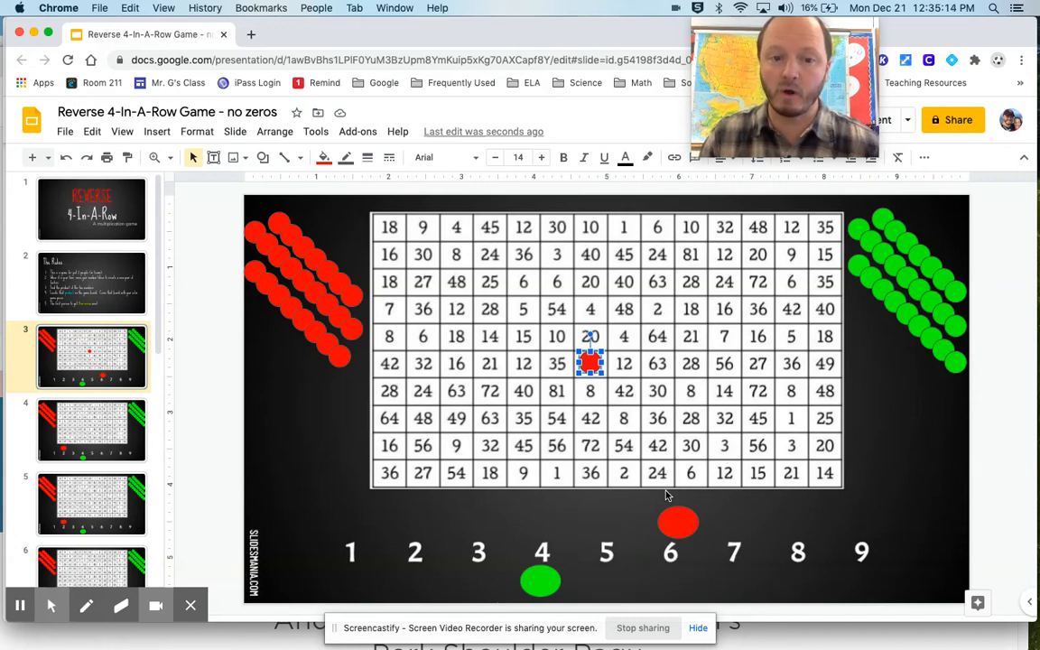
mouse_move(539, 454)
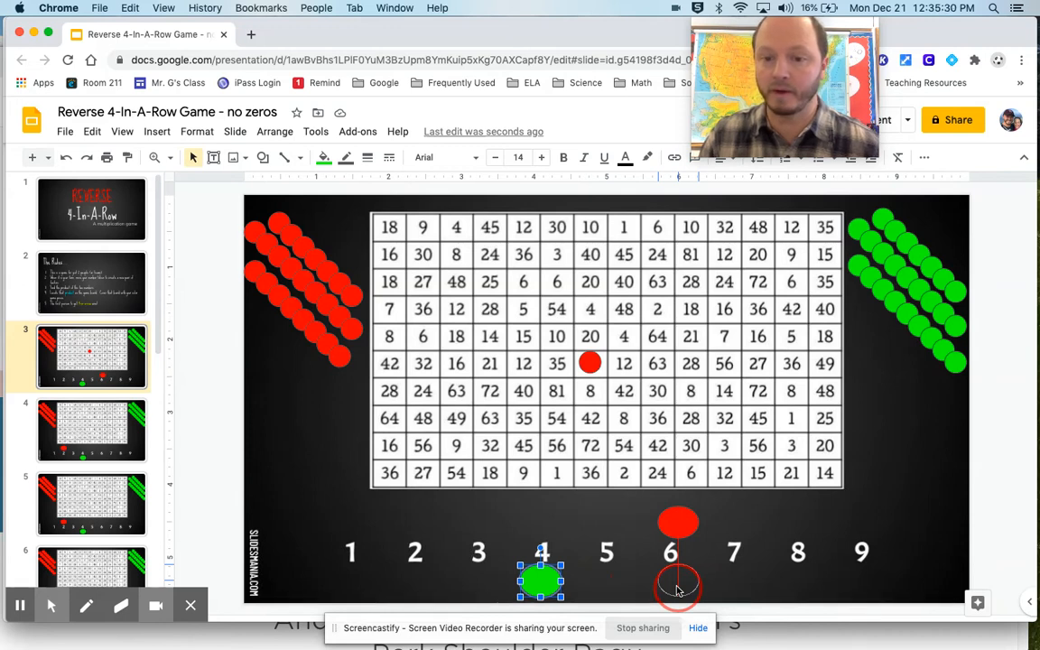
- Slide the green counter from 4 to 6 and place a green token on 36
left_click_drag(540, 582, 677, 582)
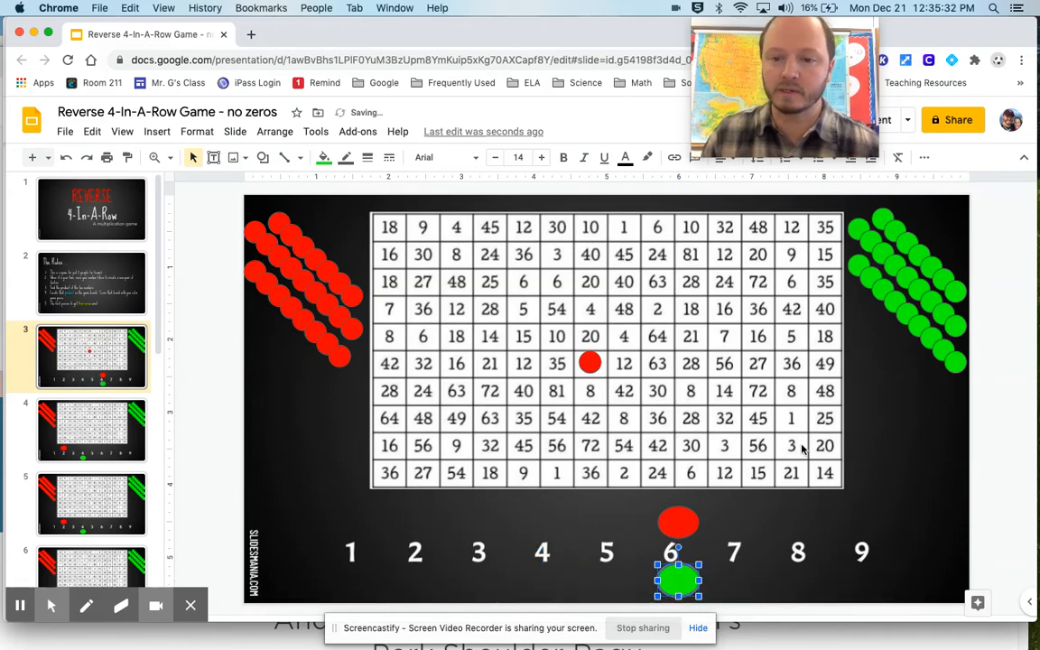
left_click_drag(677, 578, 952, 361)
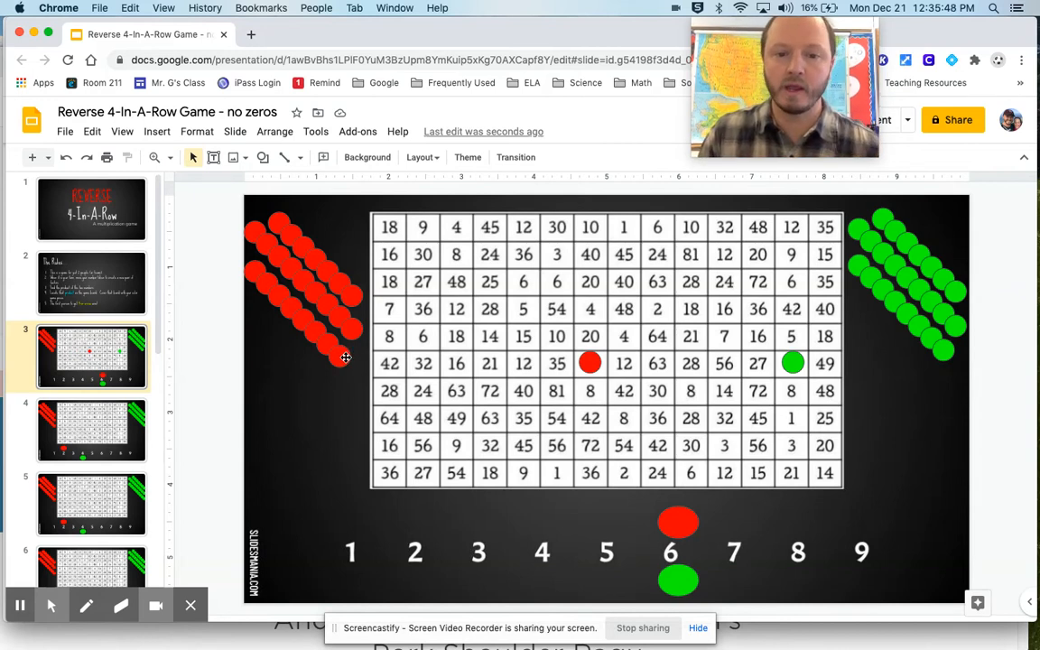
mouse_move(684, 521)
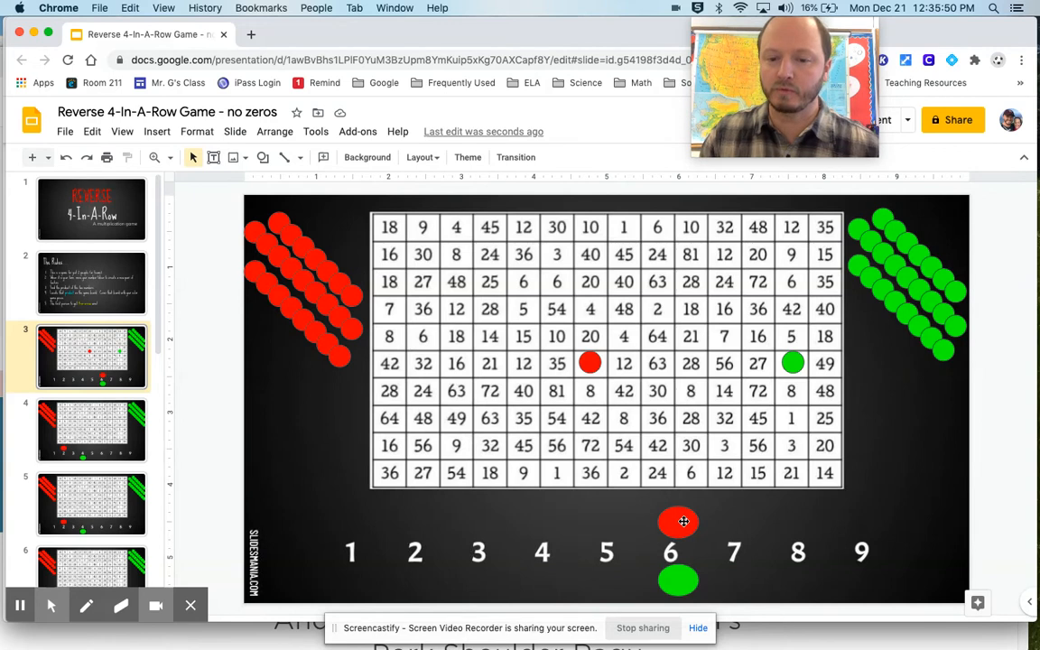
- Move the red counter to 7, take a red token for 42, and move green under 7
left_click(678, 521)
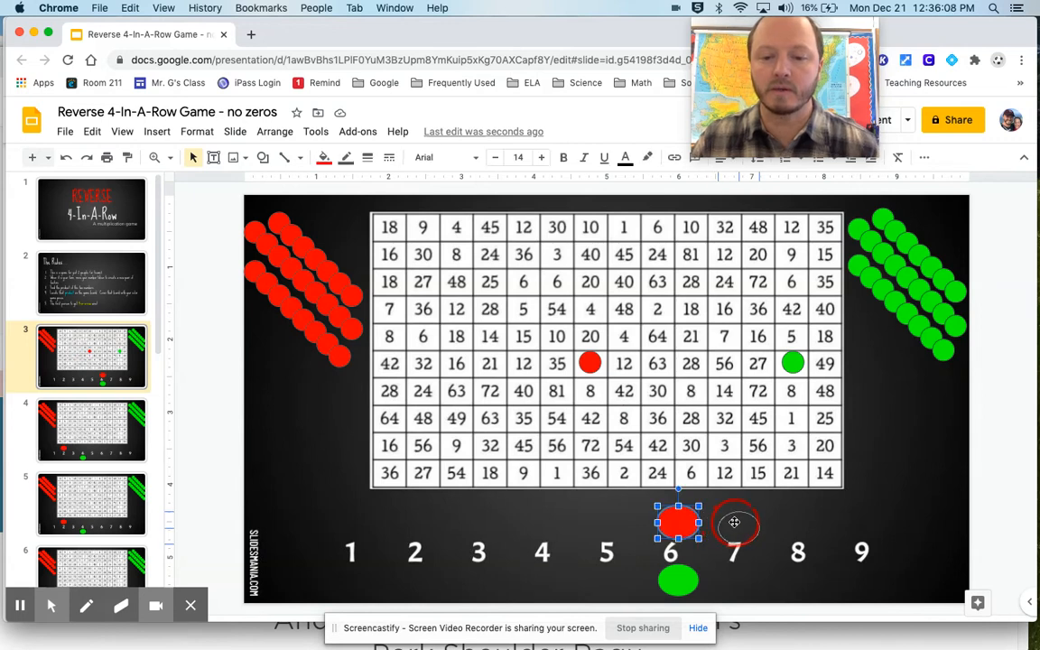
left_click_drag(677, 522, 734, 519)
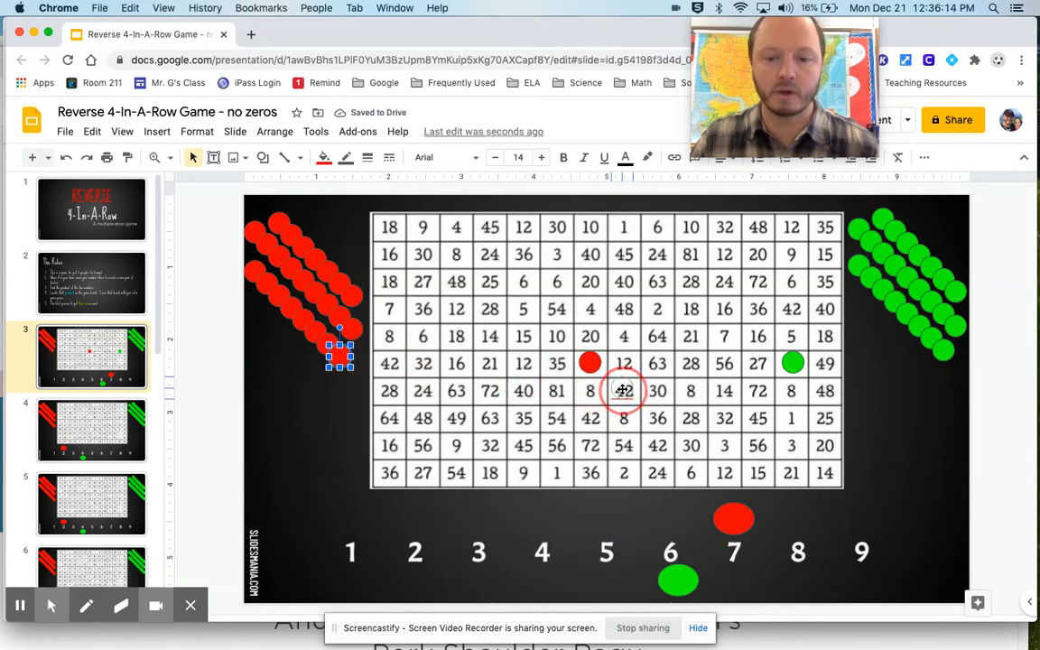
left_click(622, 390)
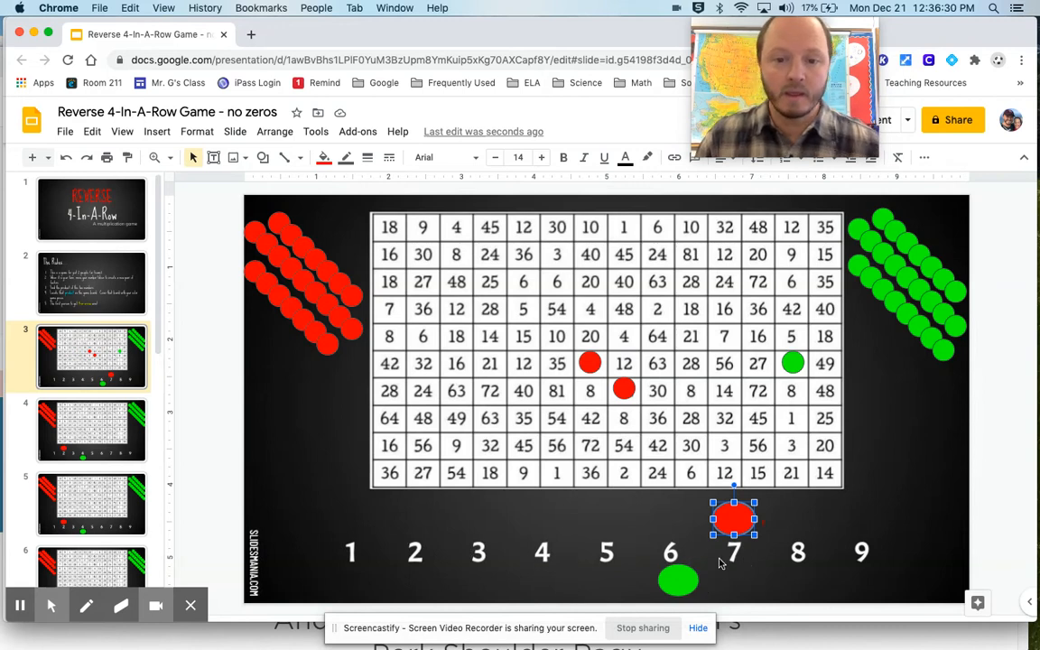
mouse_move(611, 431)
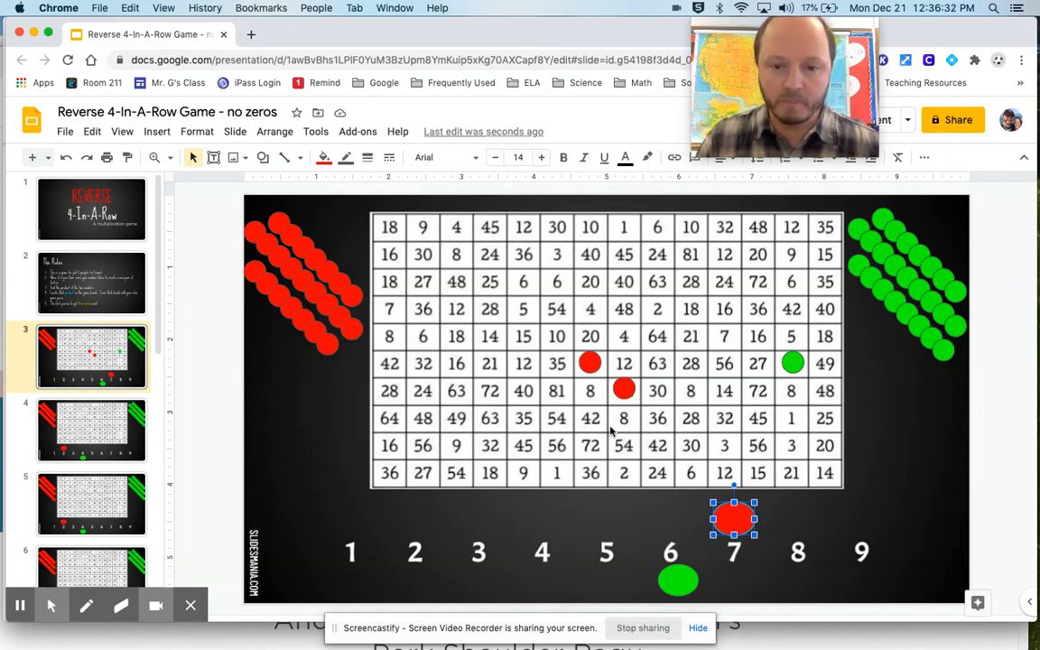
mouse_move(560, 376)
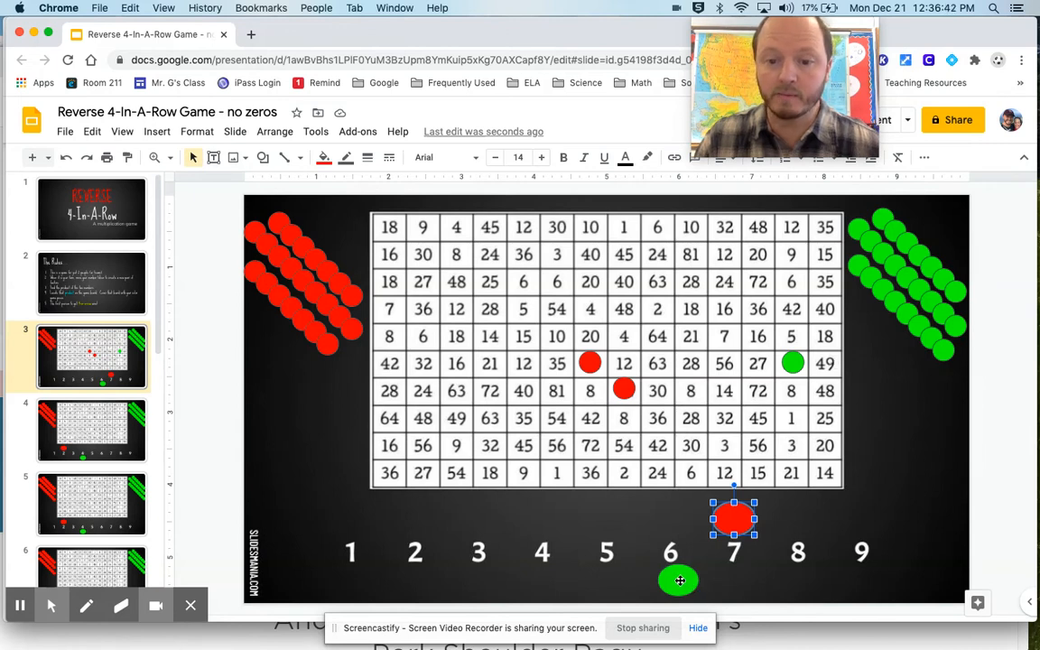
left_click_drag(680, 580, 734, 580)
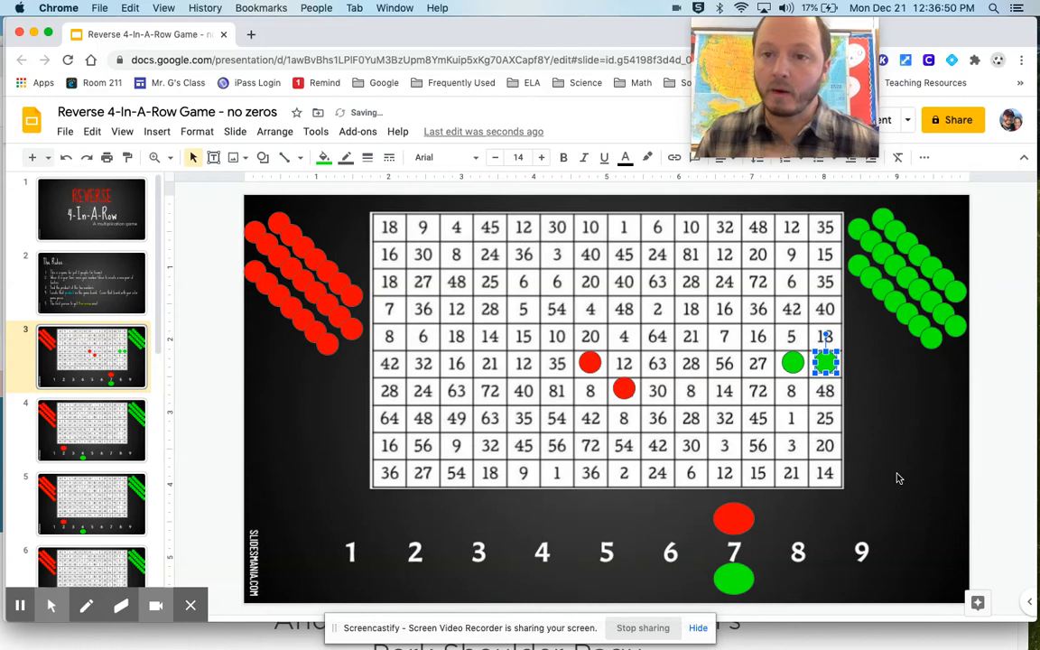
mouse_move(847, 481)
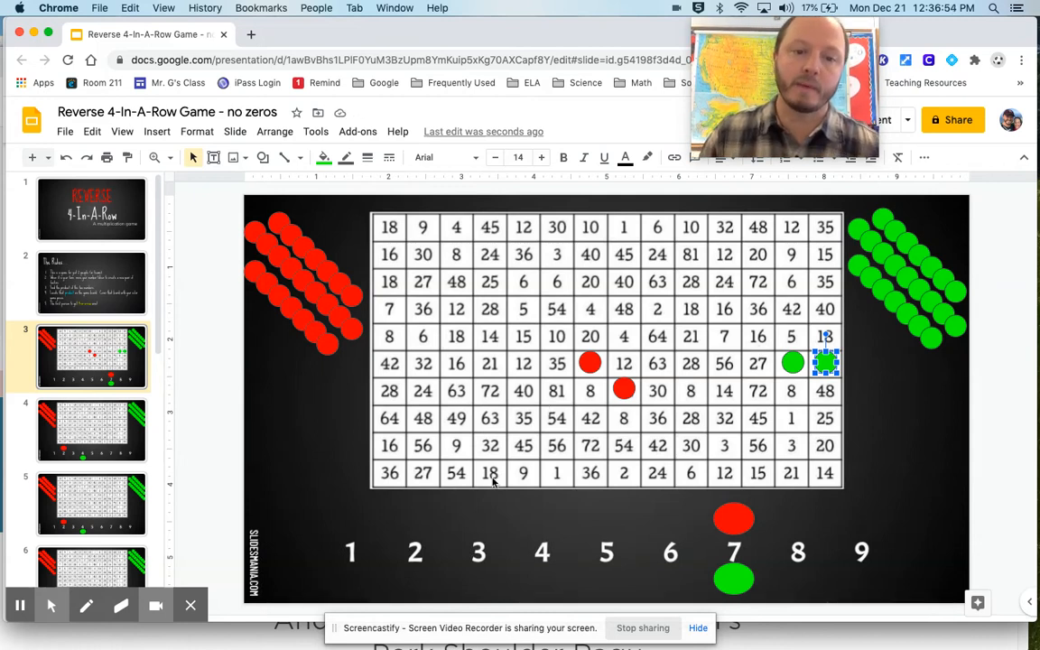
mouse_move(721, 533)
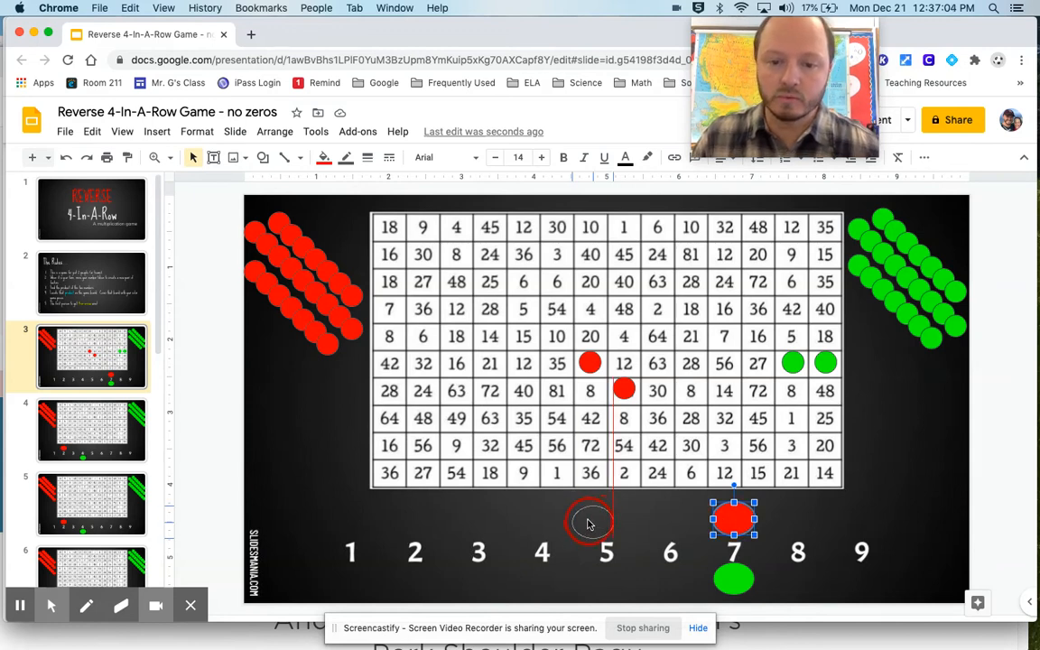
- Move red's counter to 5 with a token on 35, and green's counter to 1
left_click_drag(733, 519, 606, 519)
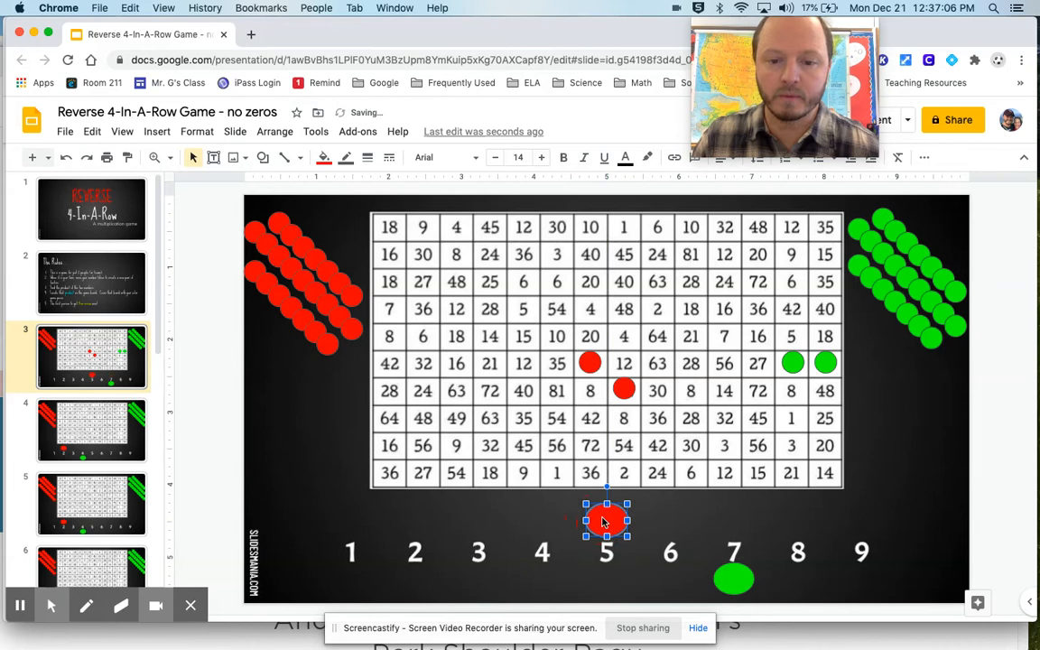
left_click_drag(607, 521, 352, 327)
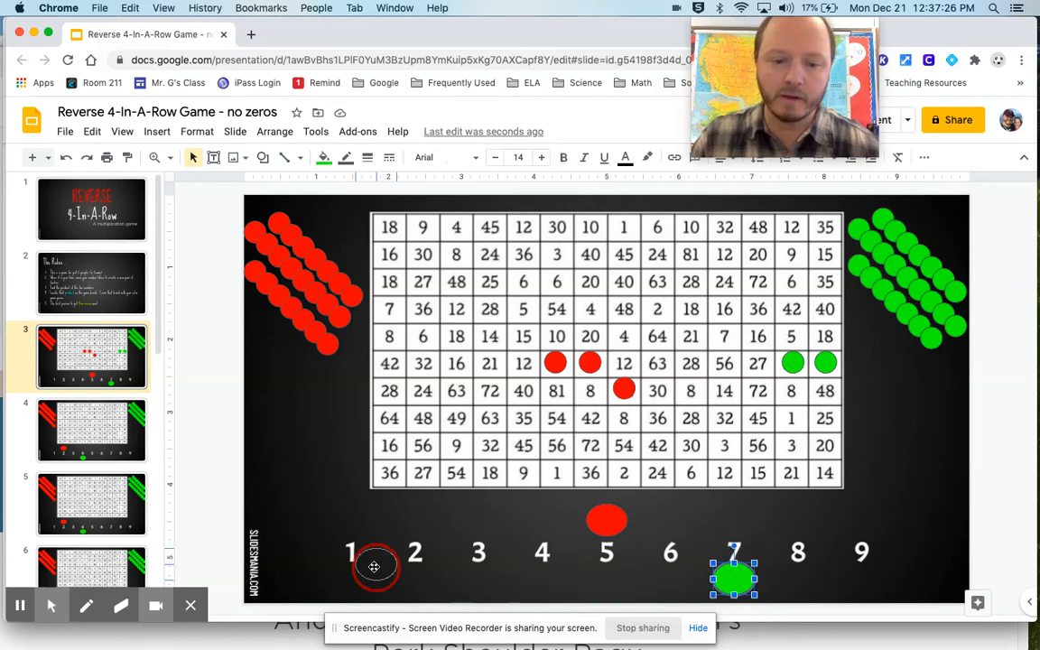
left_click_drag(734, 580, 350, 579)
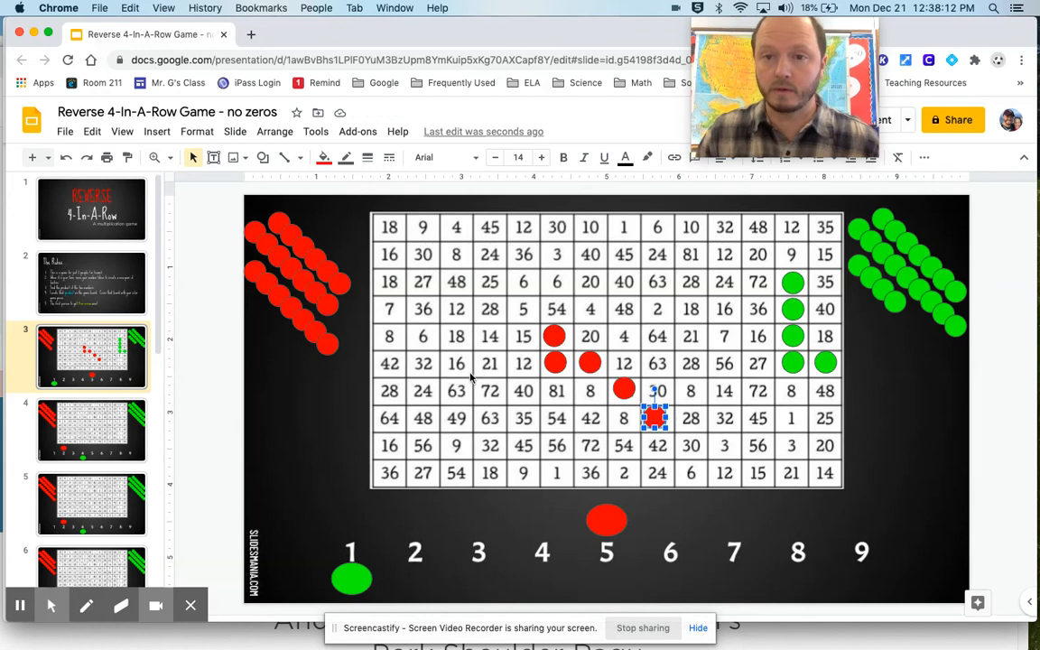
mouse_move(383, 406)
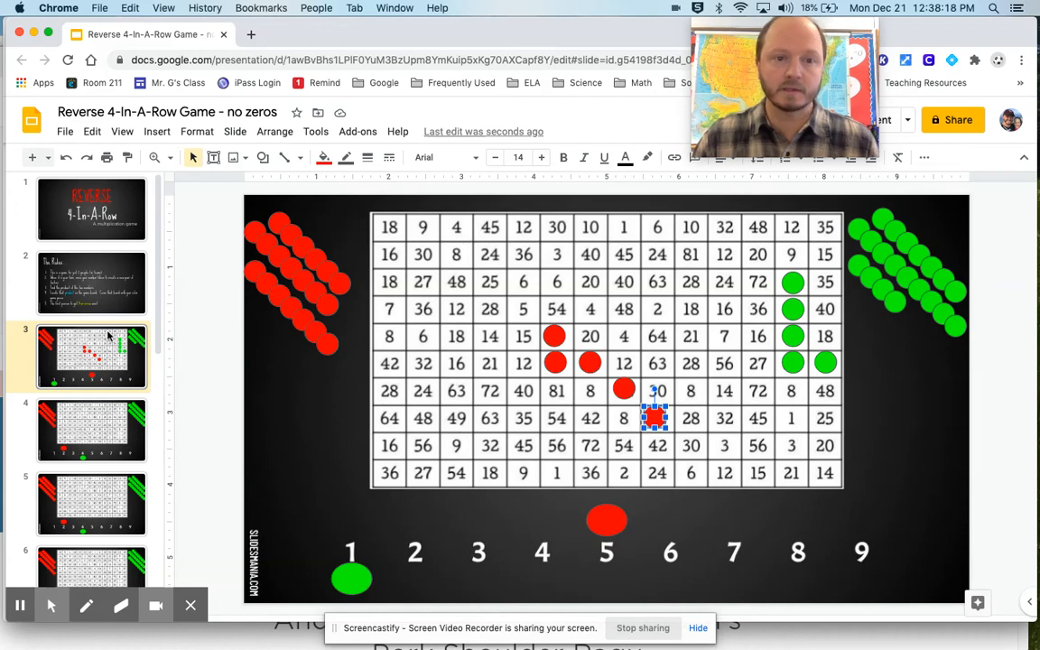
- Scroll the filmstrip and browse thumbnails to reach slide 5's empty board
scroll("down", 3)
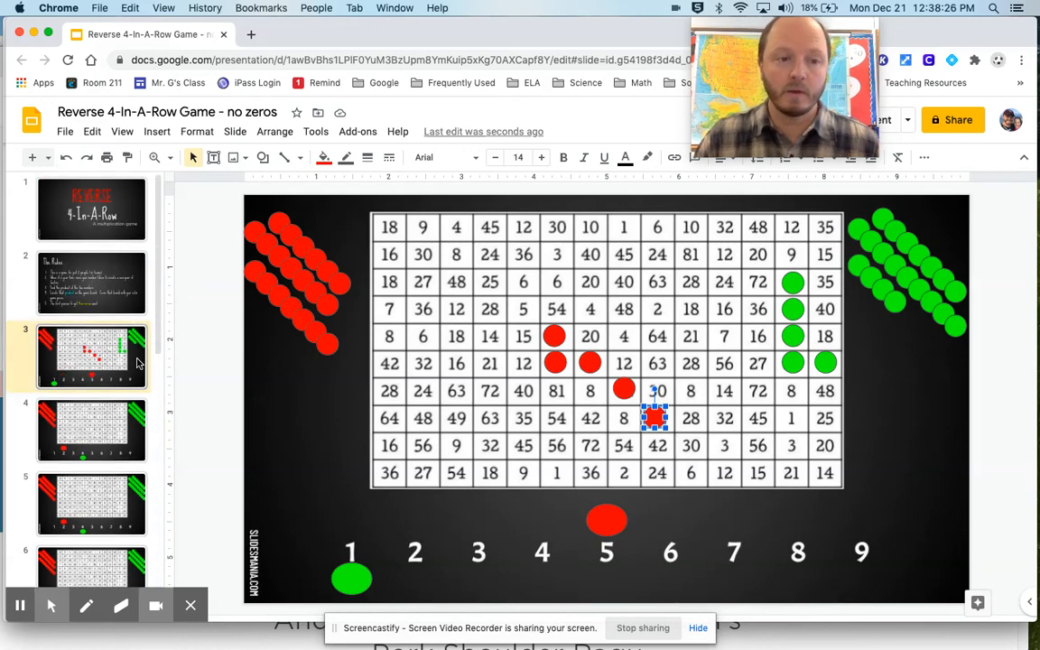
mouse_move(100, 334)
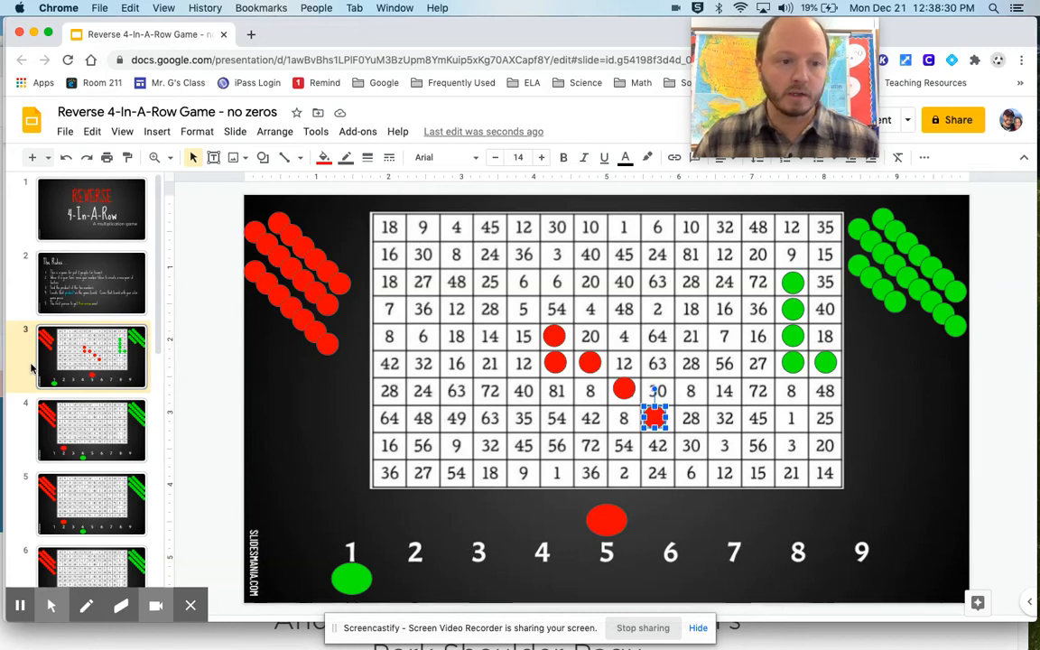
left_click(92, 431)
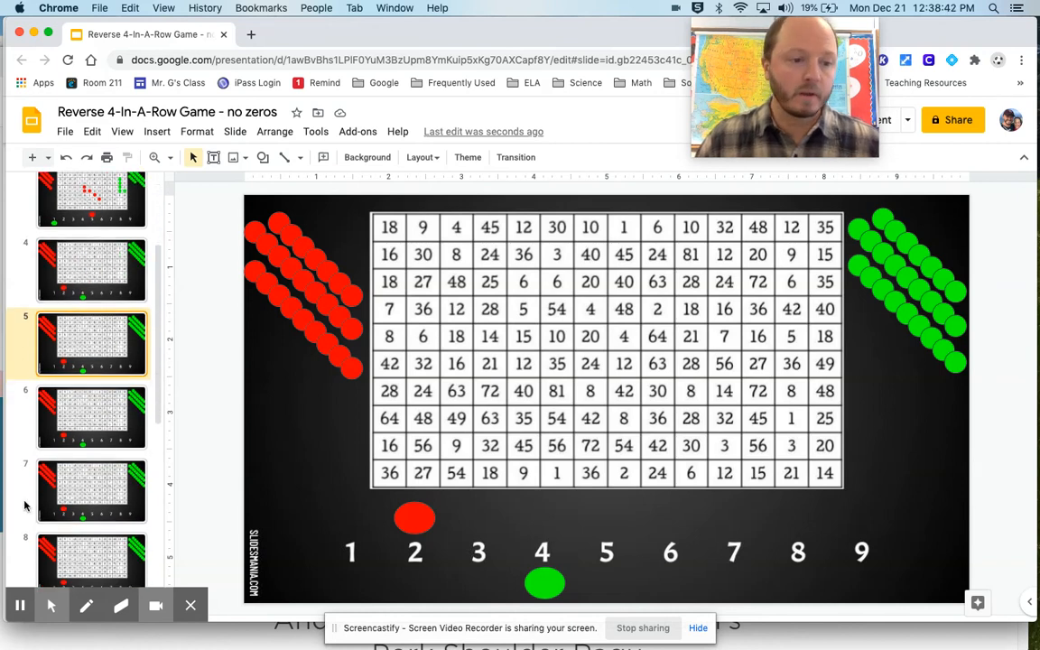
left_click(90, 490)
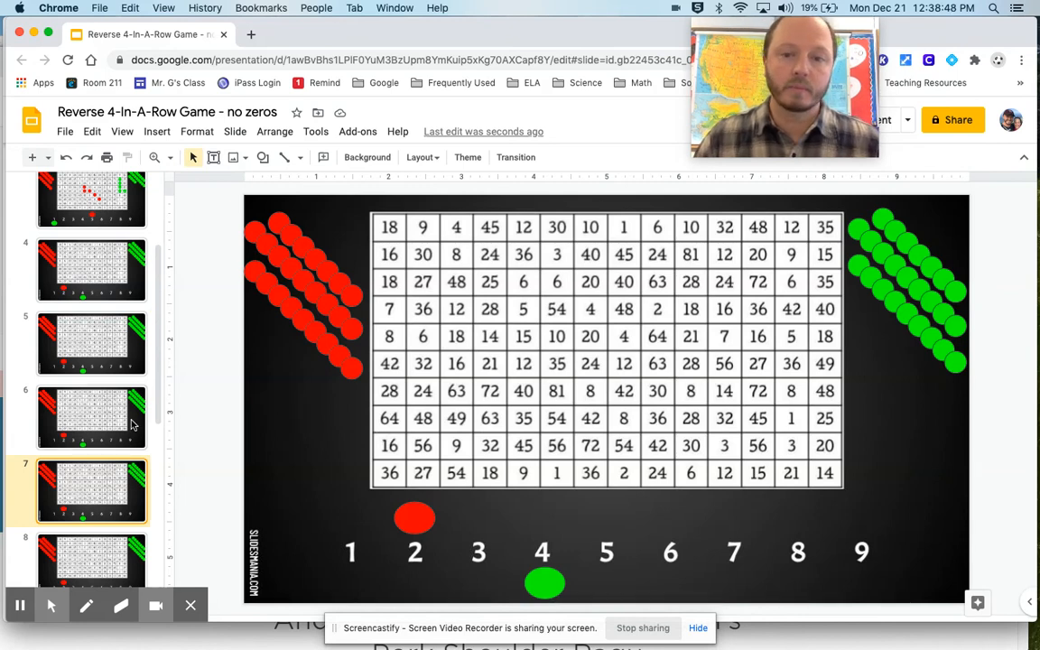
mouse_move(176, 445)
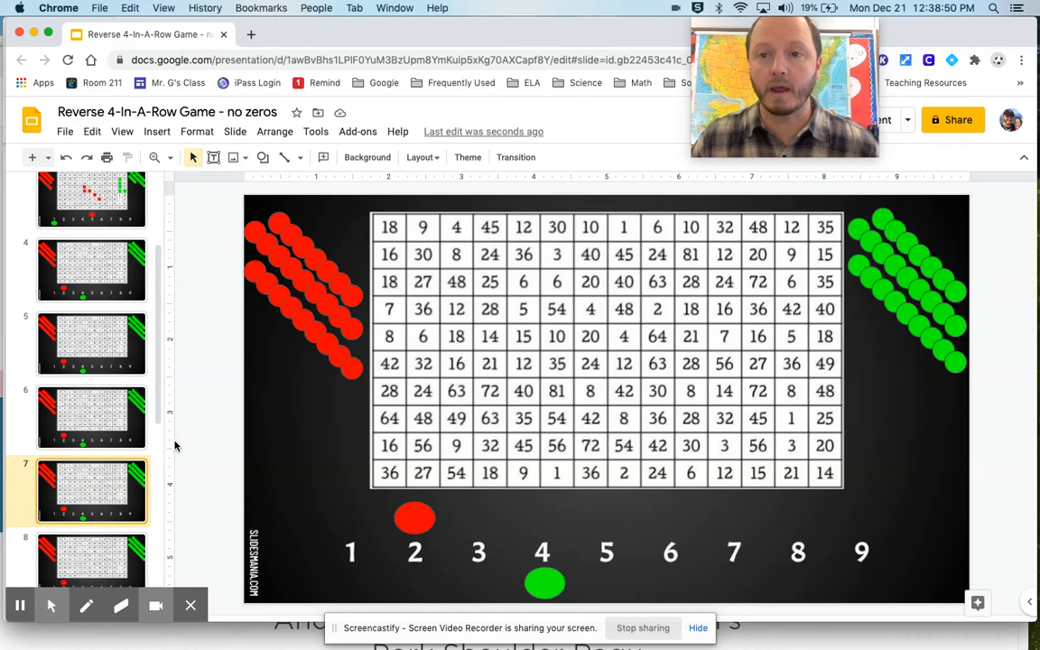
mouse_move(111, 423)
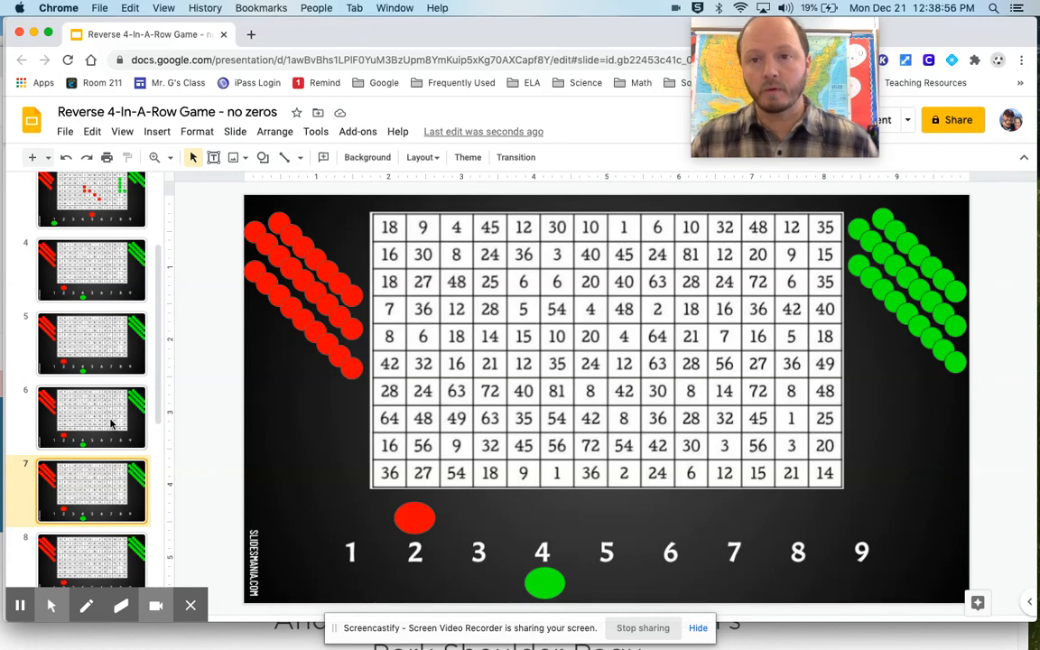
left_click(91, 343)
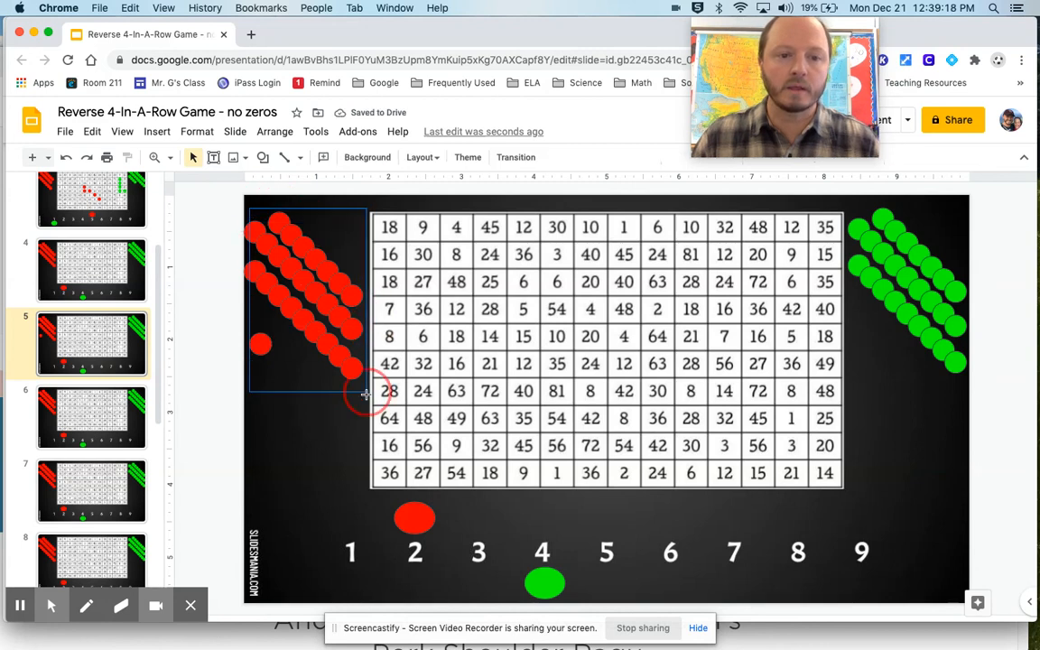
- Select slide 5's red token pile and set its fill colour to purple
left_click(304, 298)
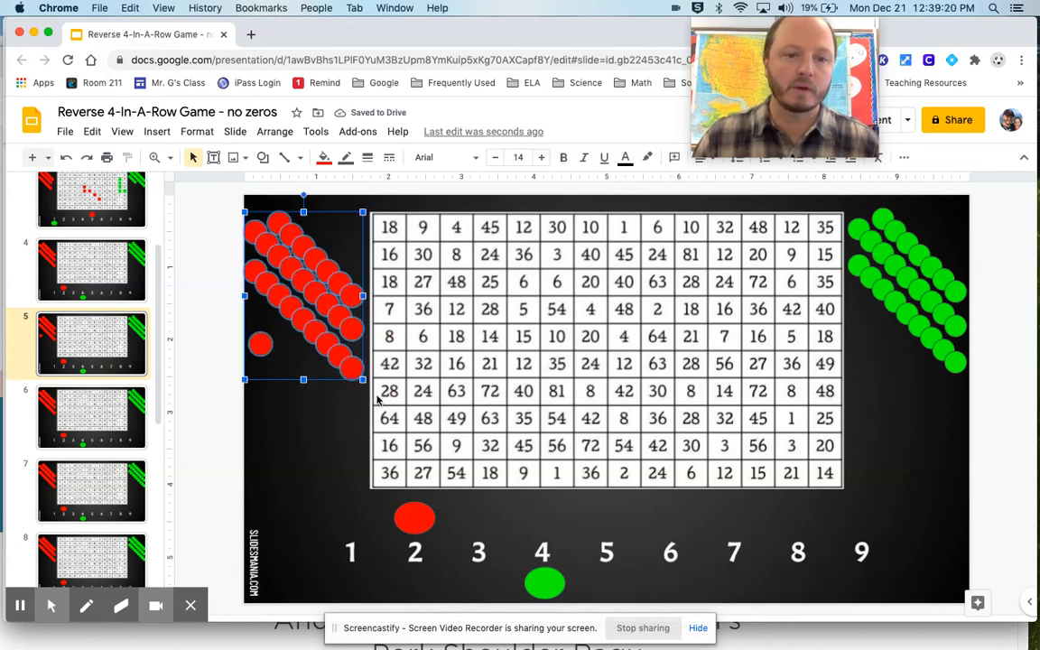
left_click(323, 157)
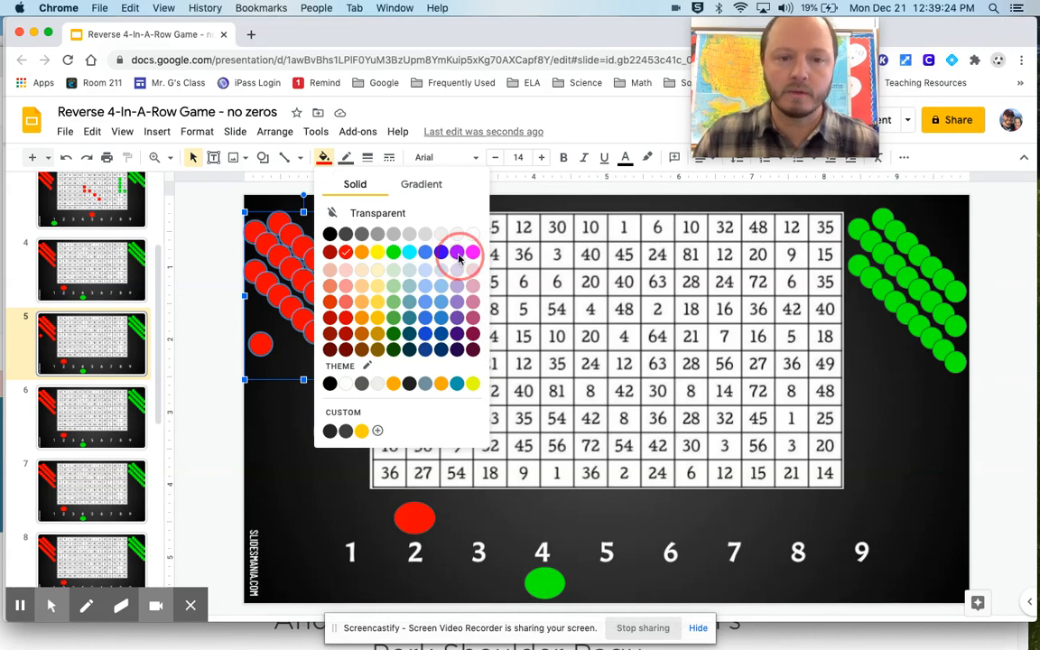
left_click(457, 251)
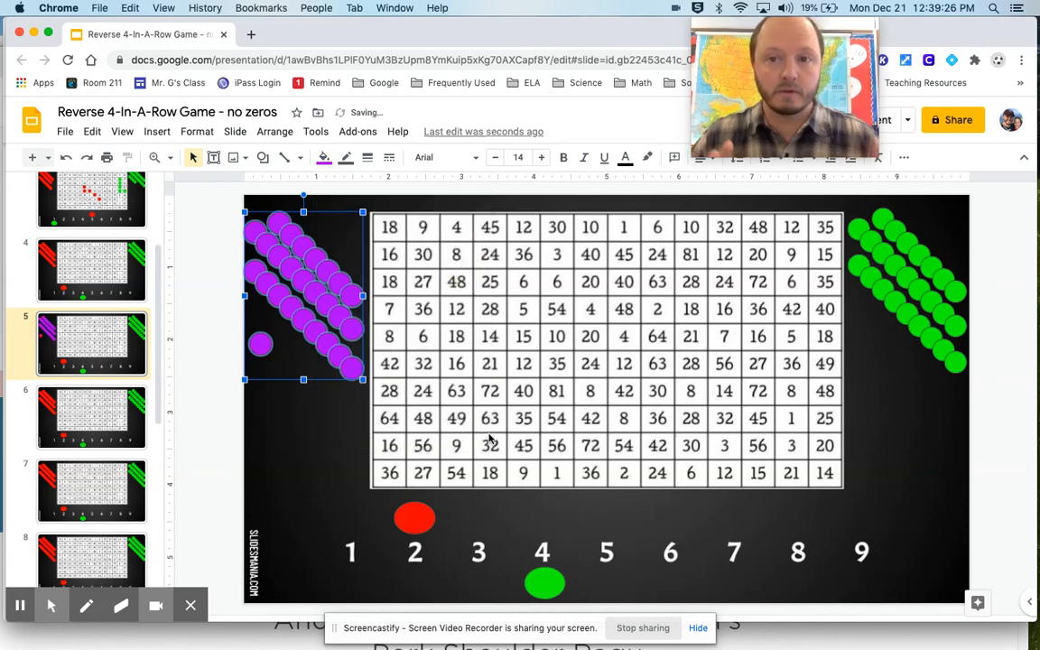